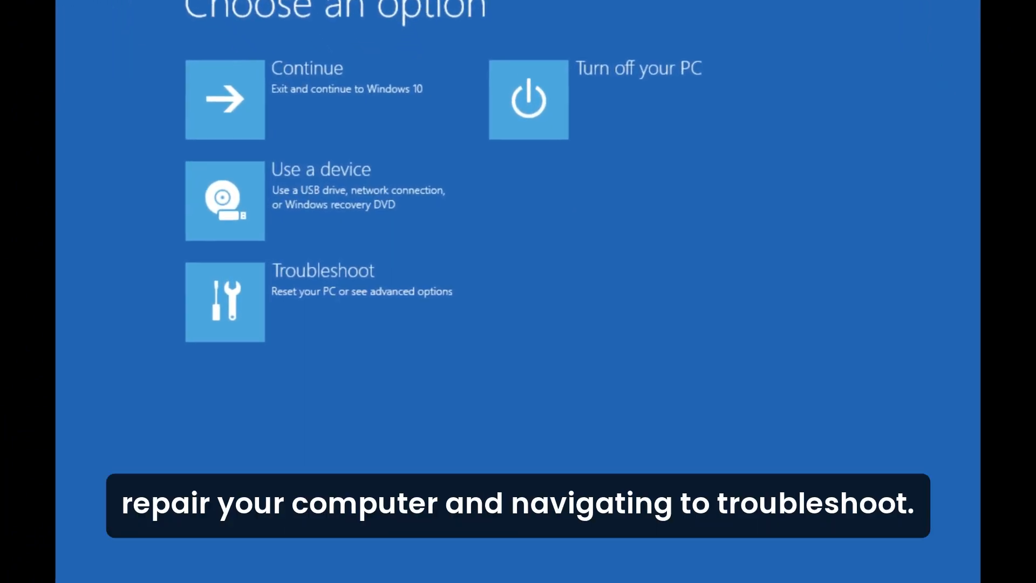
# Step: Choose Troubleshoot on the Windows Recovery Environment options screen
pyautogui.click(224, 301)
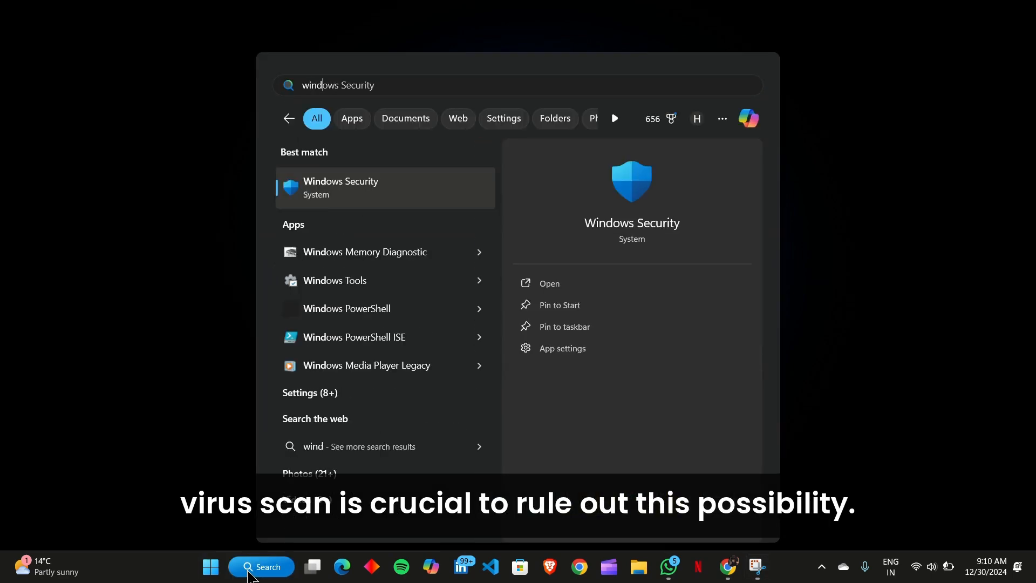
pyautogui.moveTo(347, 195)
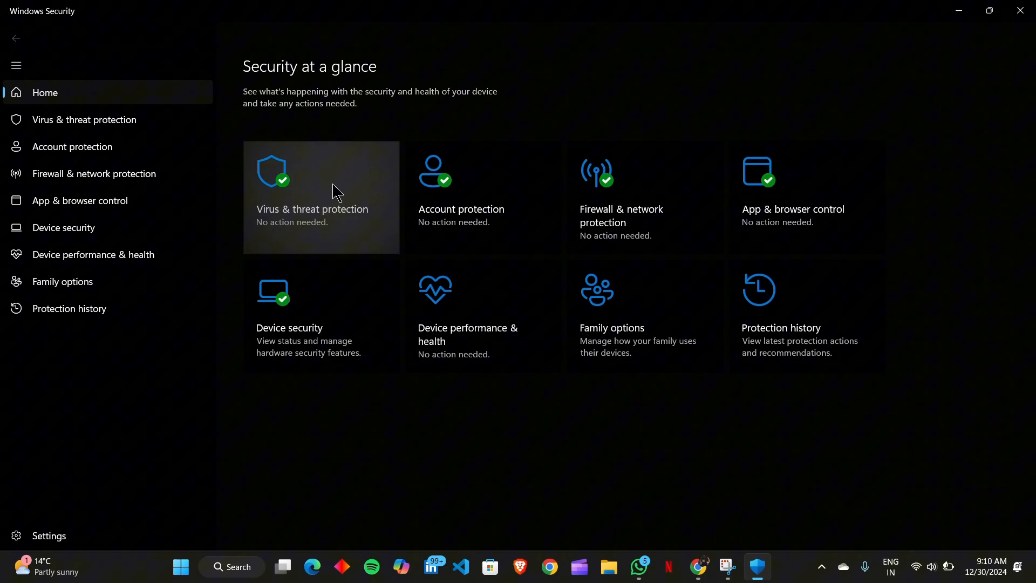
# Step: Run a Quick scan from Windows Security's Virus & threat protection page
pyautogui.click(320, 196)
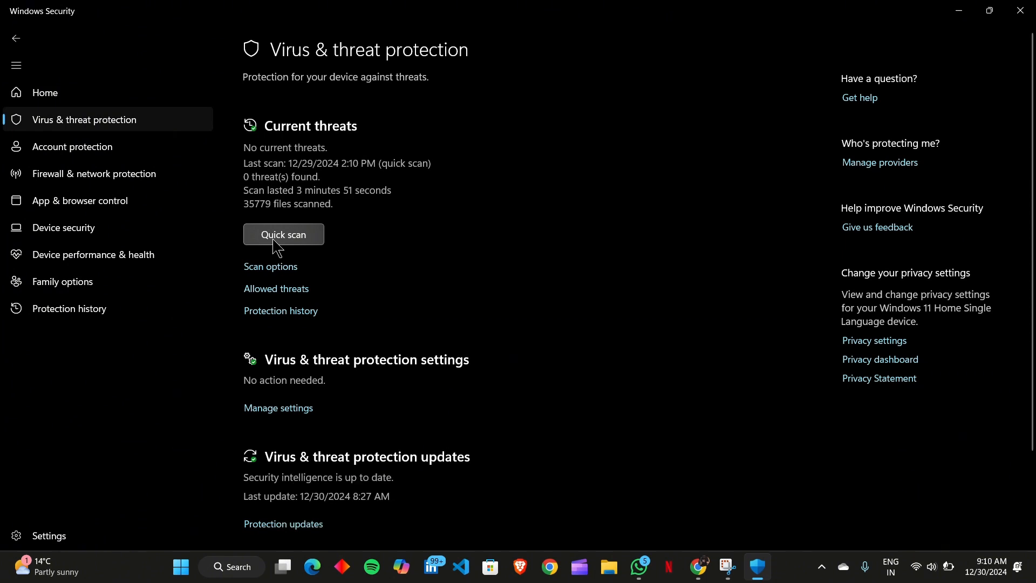
pyautogui.click(282, 234)
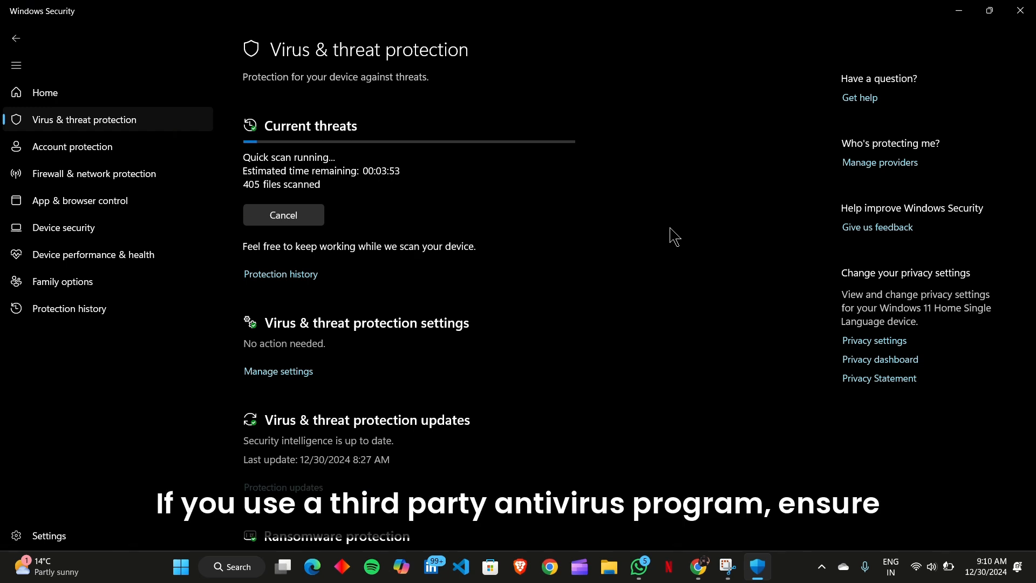
pyautogui.moveTo(483, 47)
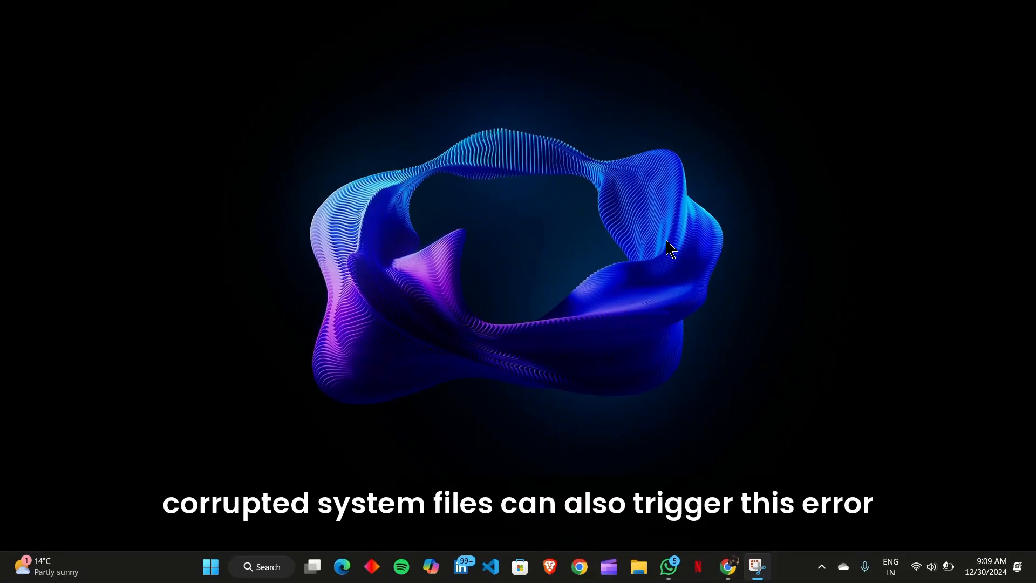
pyautogui.moveTo(265, 566)
pyautogui.write('cm')
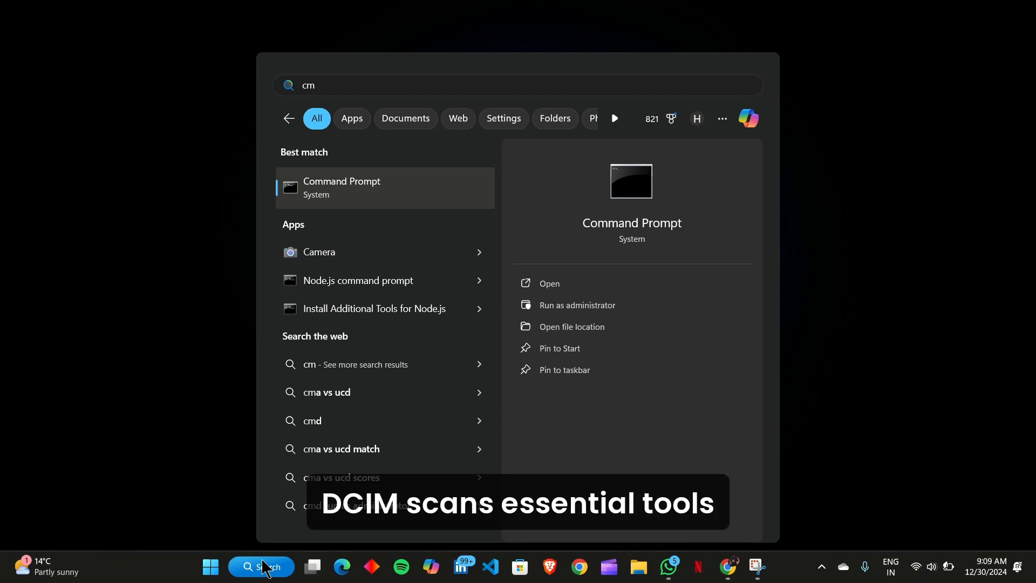
# Step: Search 'cmd' and run Command Prompt as administrator
pyautogui.write('d')
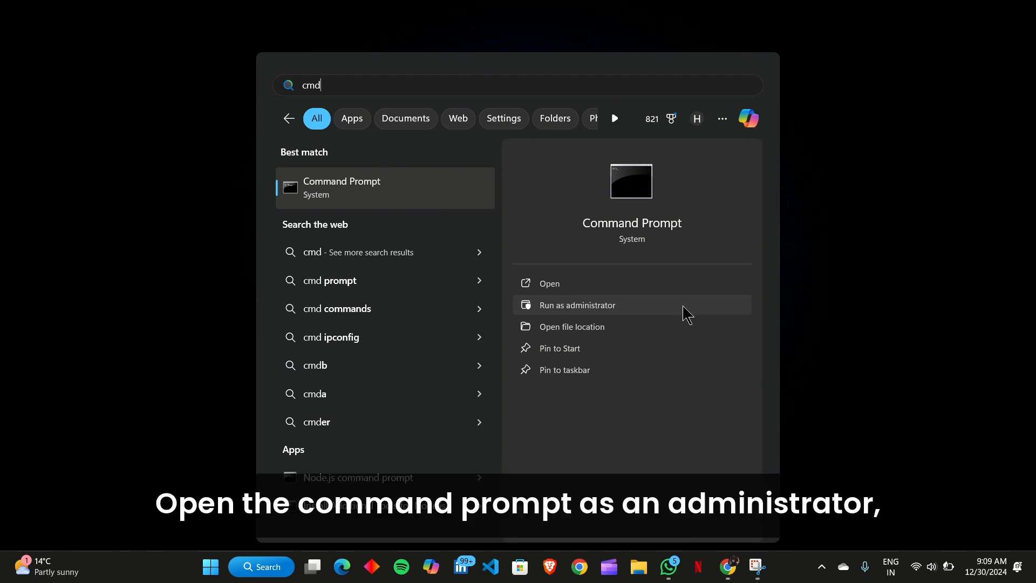
pyautogui.click(576, 304)
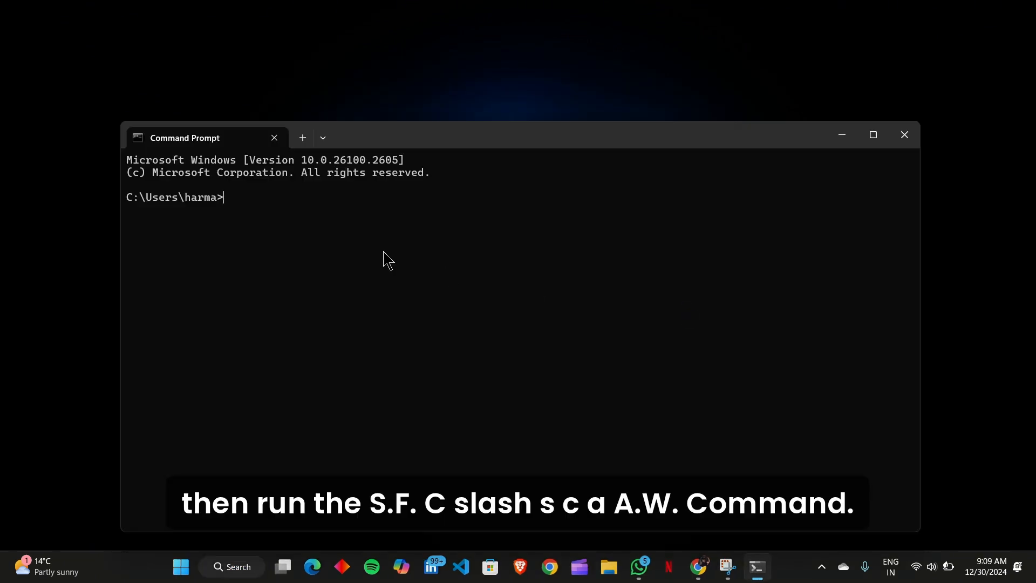
# Step: Replace 'sfc /scannow' with 'DISM /Online /Cleanup-Image /RestoreHealth' at the prompt
pyautogui.write('sfc /scannow')
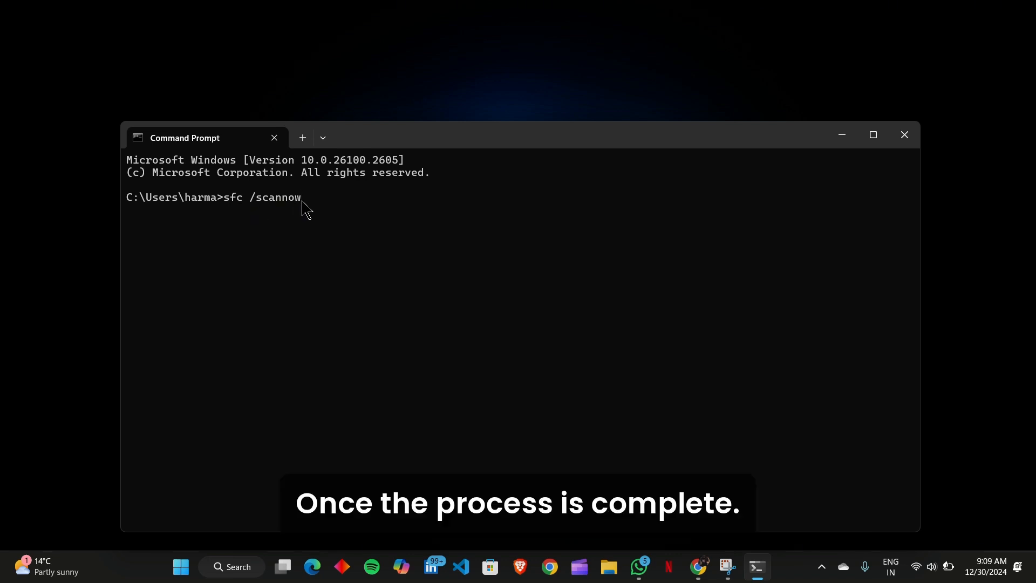
pyautogui.press('Backspace')
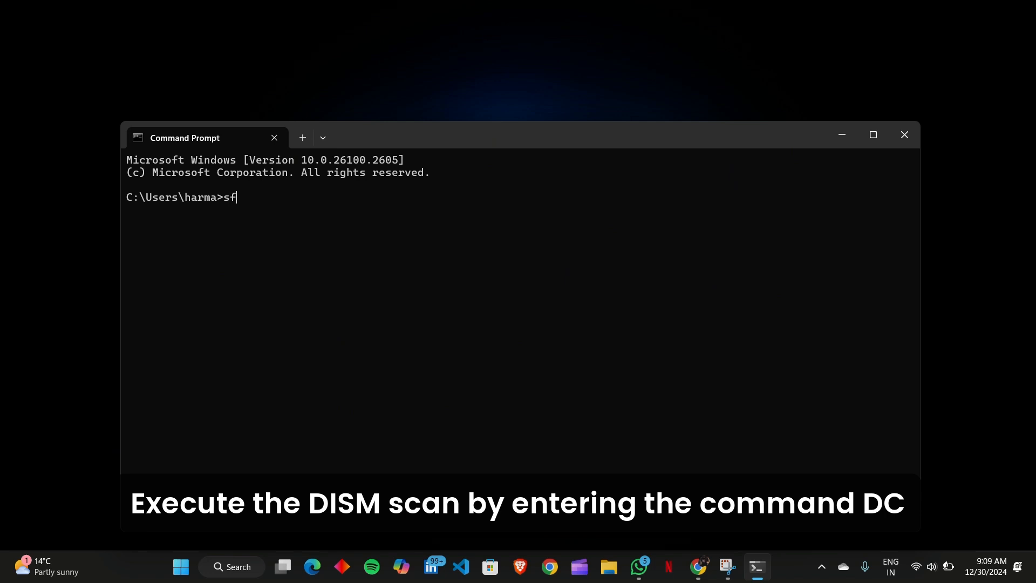
pyautogui.press('Backspace')
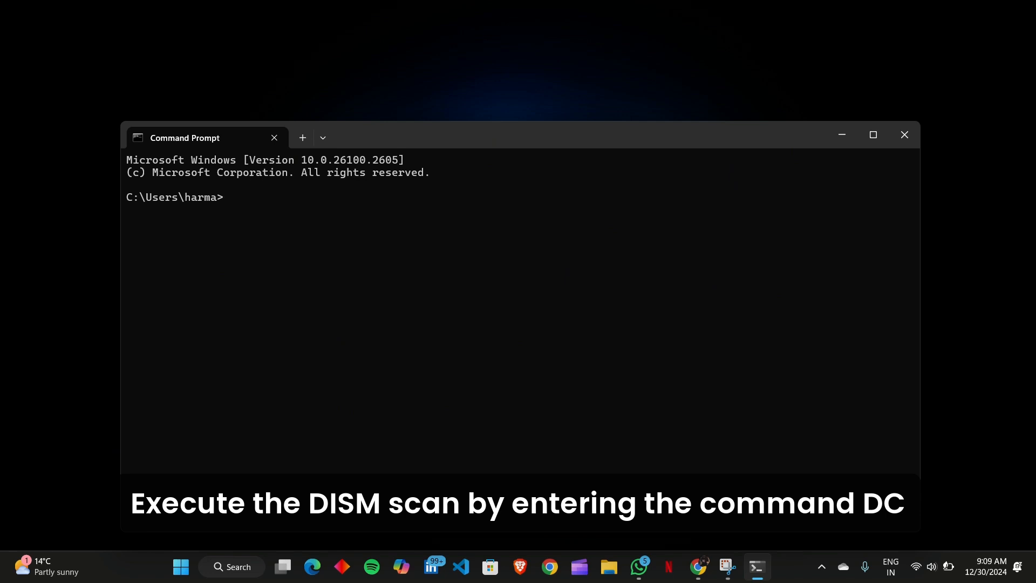
pyautogui.write('DISM /Online /Cleanup-Image /RestoreHealth')
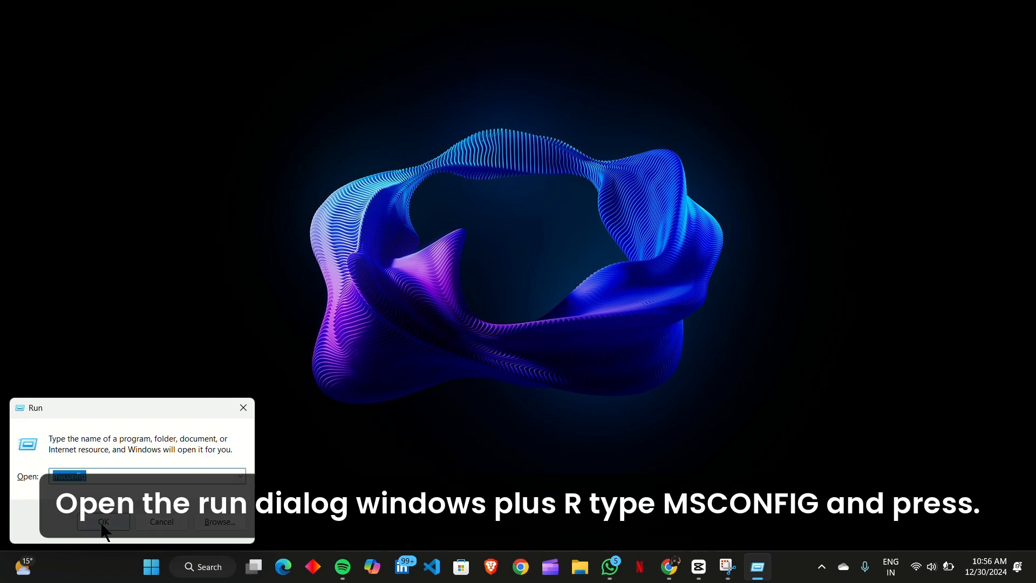
# Step: Launch System Configuration and filter its Services list with Hide all Microsoft services
pyautogui.click(102, 521)
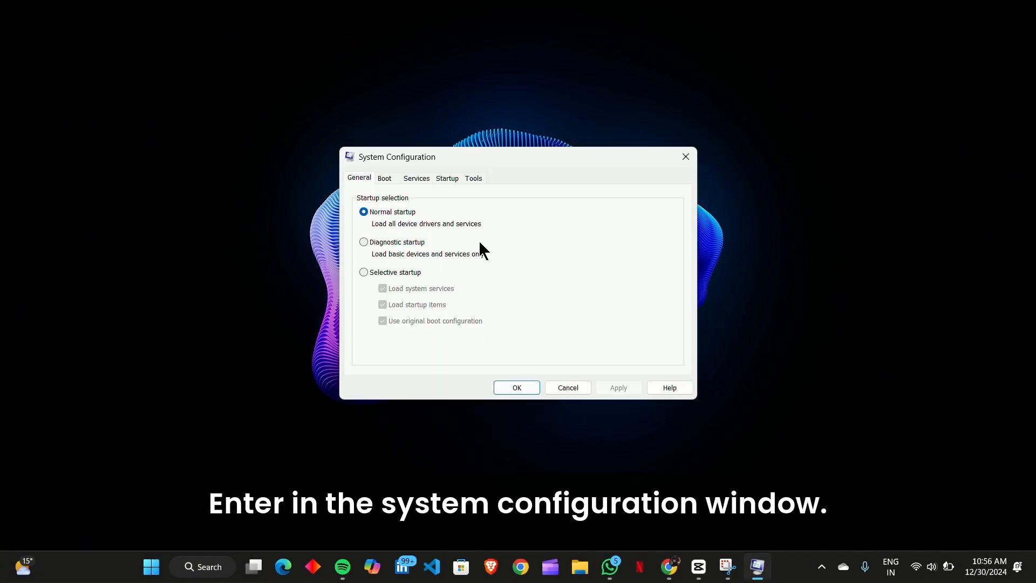
pyautogui.click(415, 179)
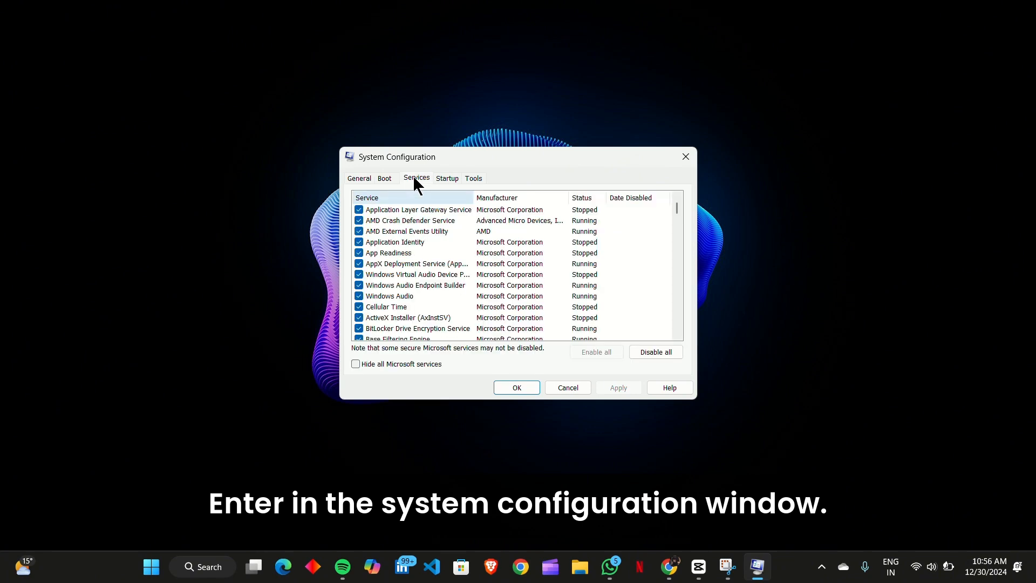
pyautogui.moveTo(356, 364)
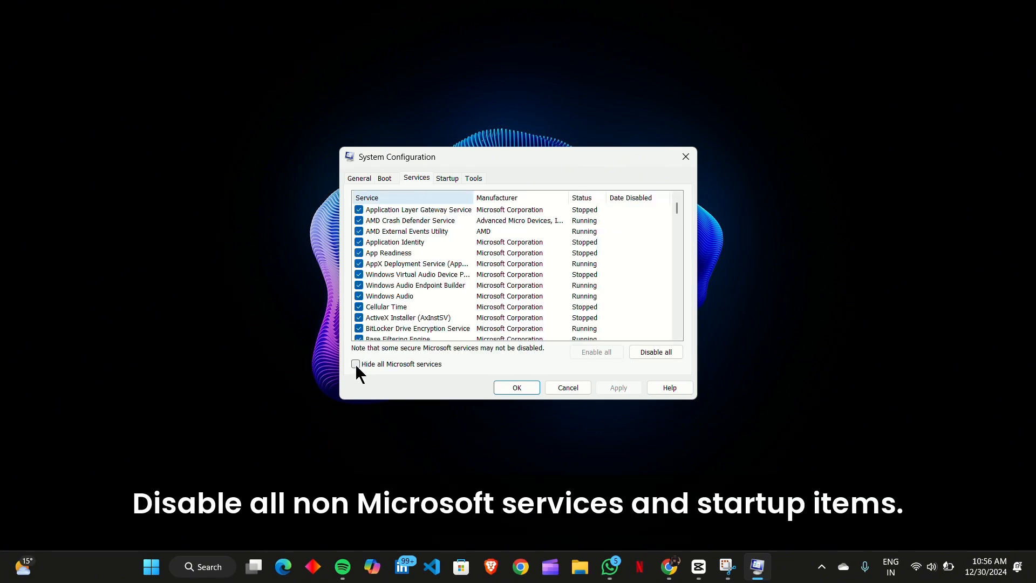
pyautogui.click(355, 364)
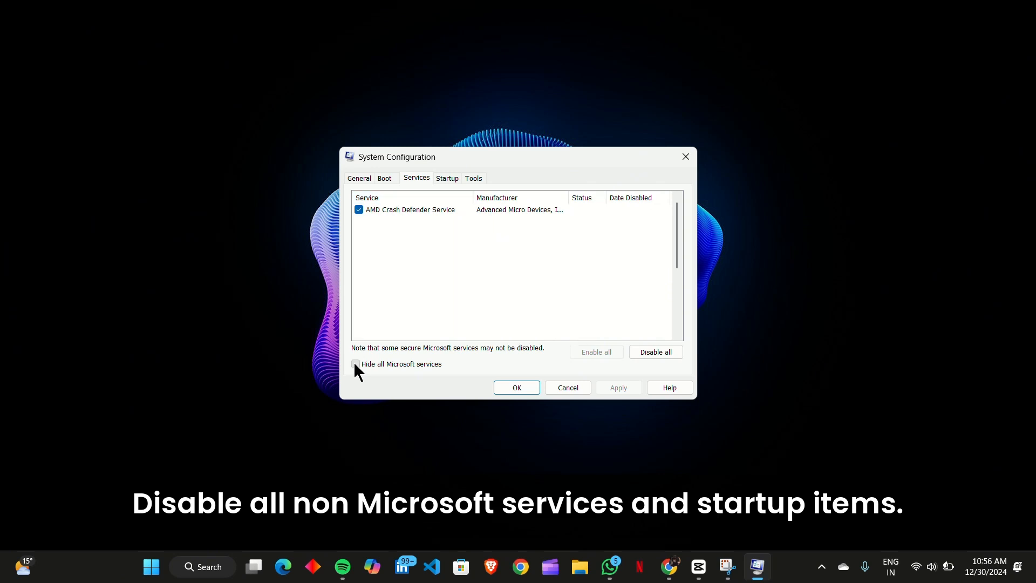
pyautogui.click(356, 364)
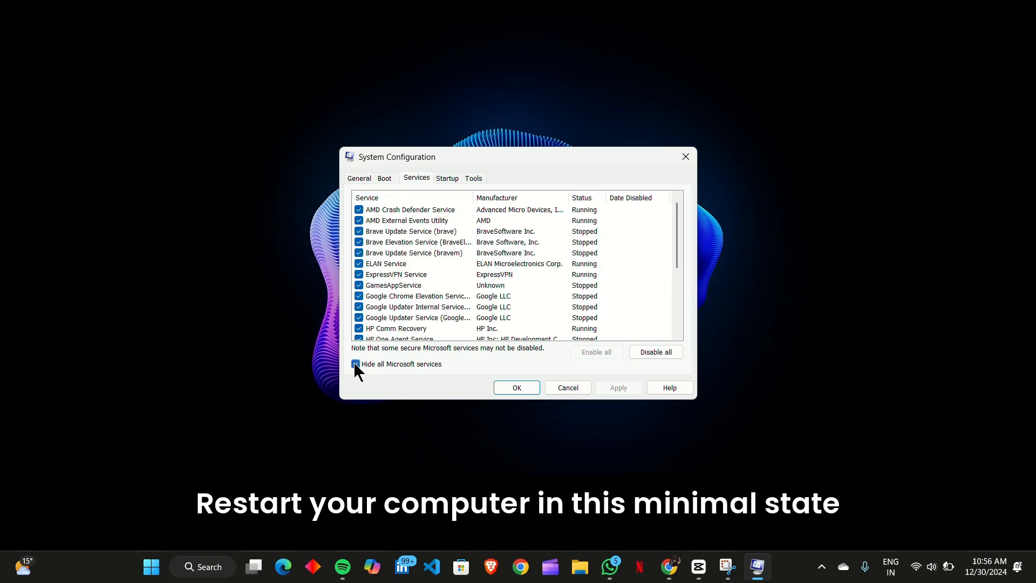